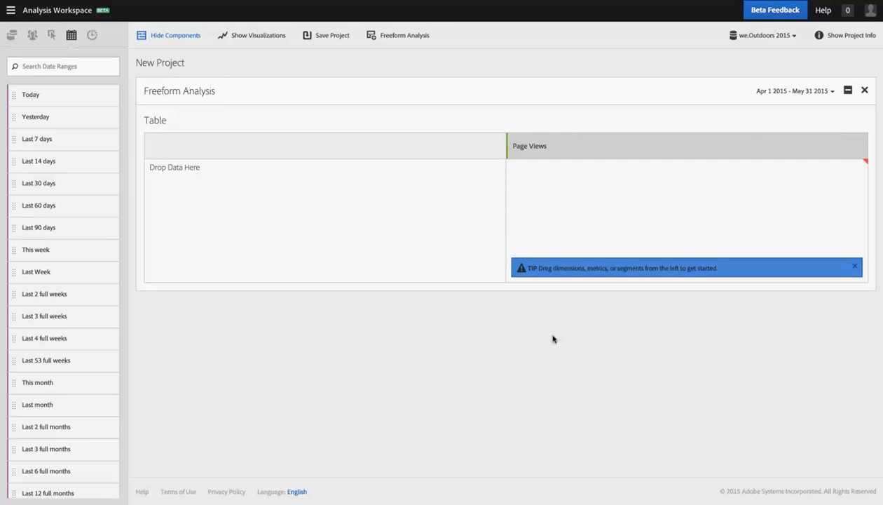
mouse_move(835, 95)
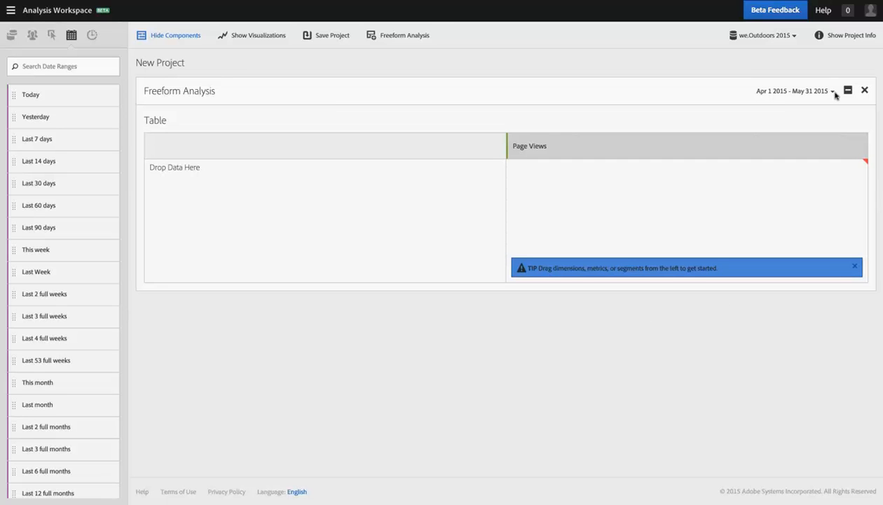
mouse_move(810, 93)
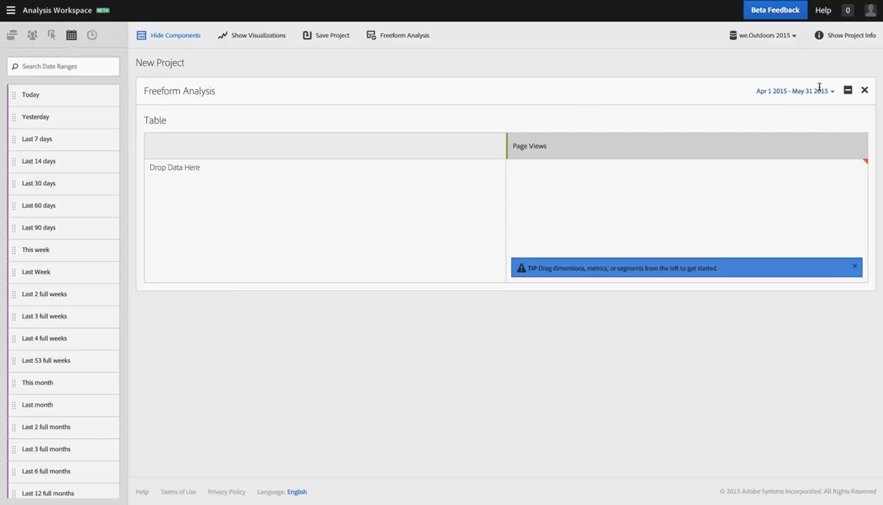
Step: Review the project date range in the calendar, leaving the end date at May 31 unchanged
click(796, 89)
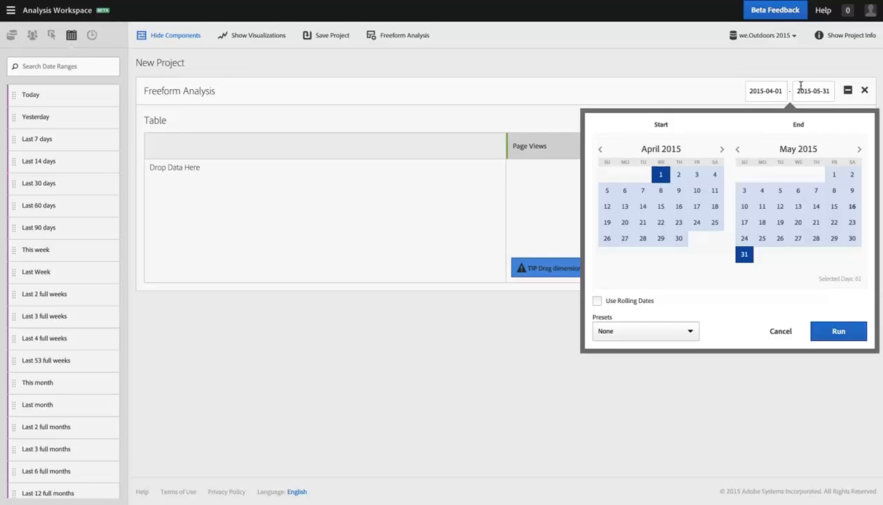
mouse_move(659, 174)
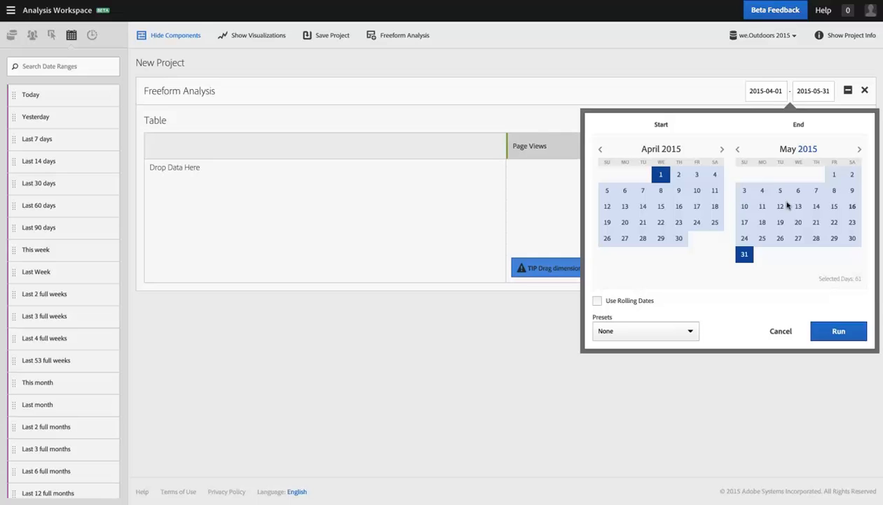
click(779, 221)
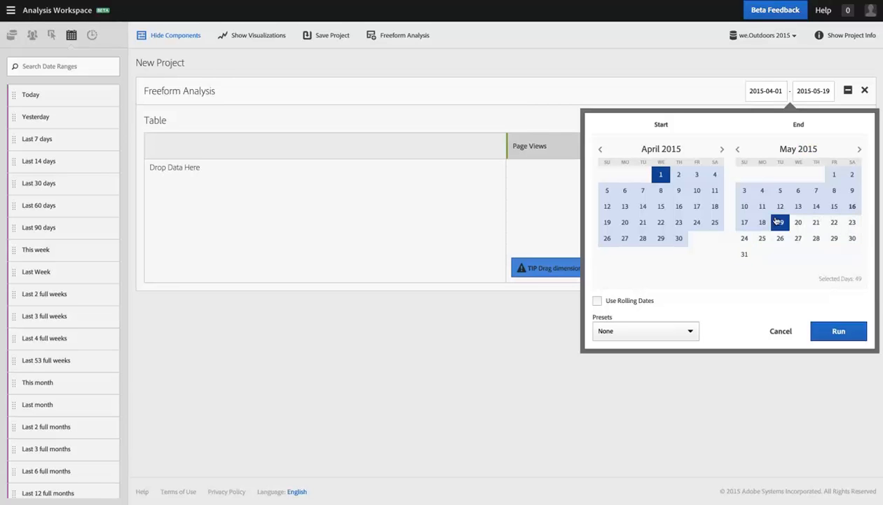
click(743, 254)
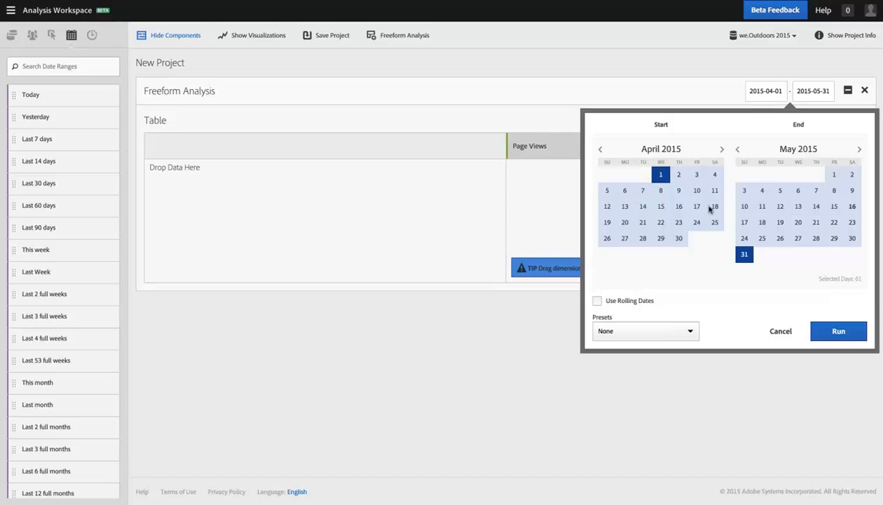
mouse_move(763, 261)
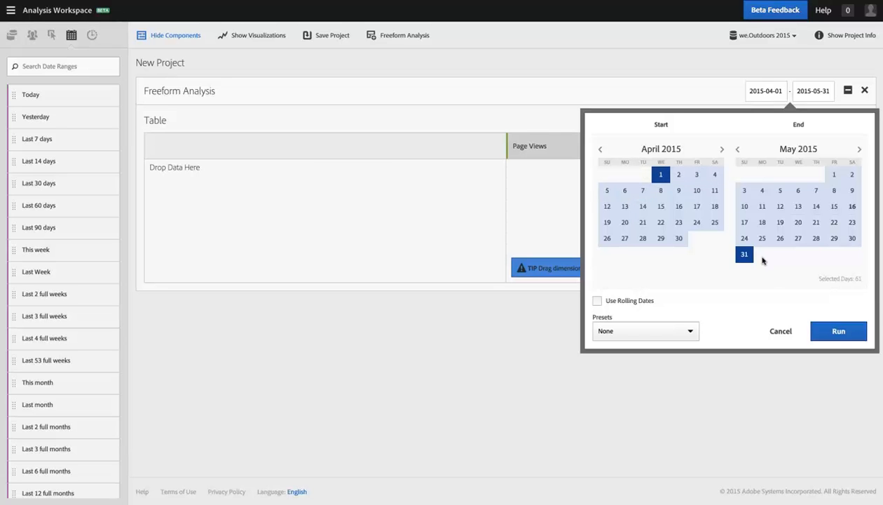
mouse_move(765, 277)
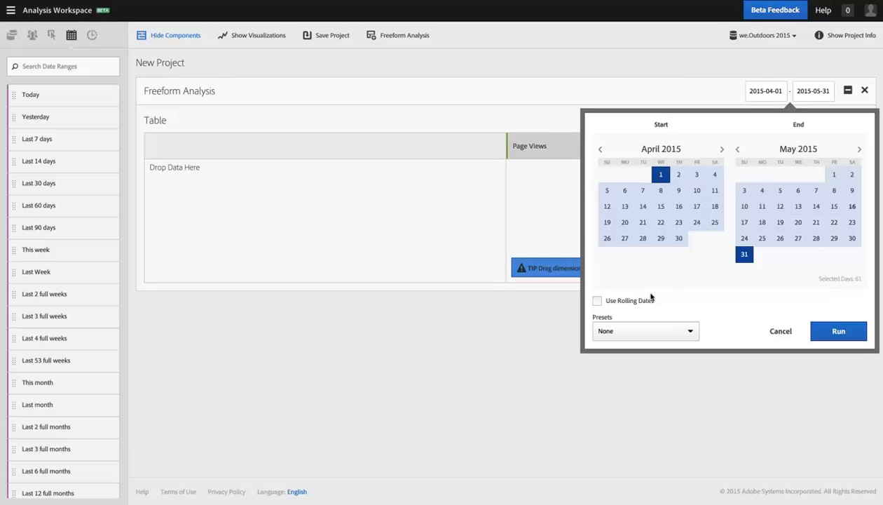
mouse_move(738, 281)
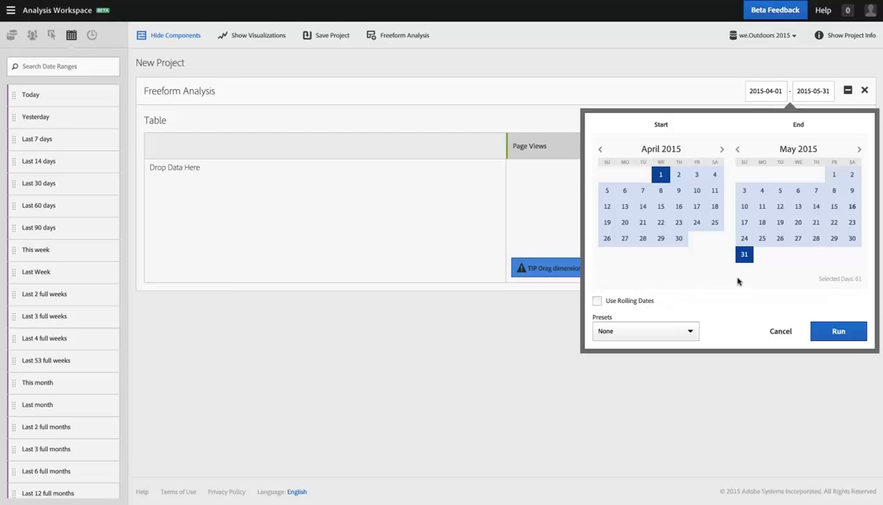
mouse_move(780, 331)
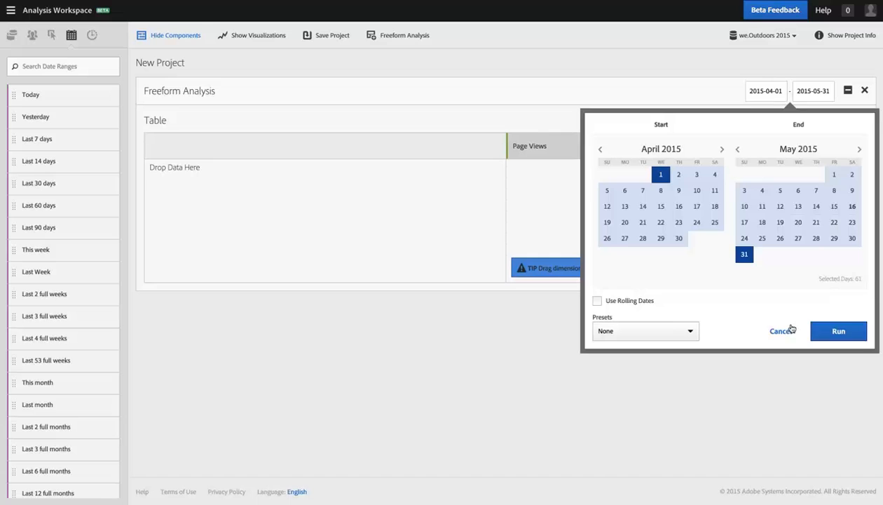
click(838, 331)
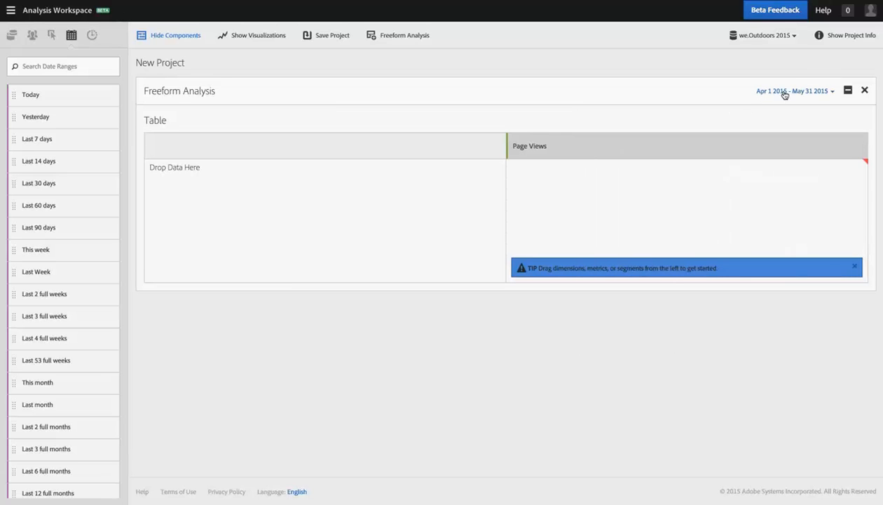
mouse_move(443, 87)
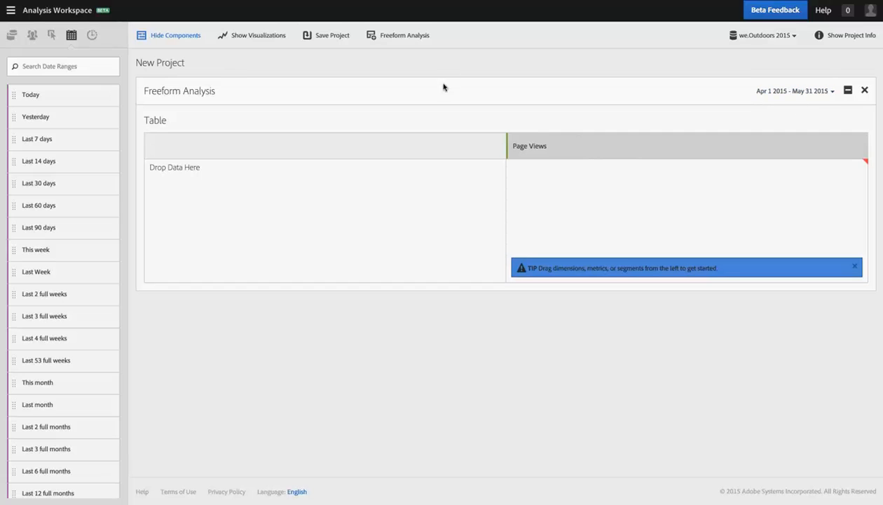
mouse_move(112, 37)
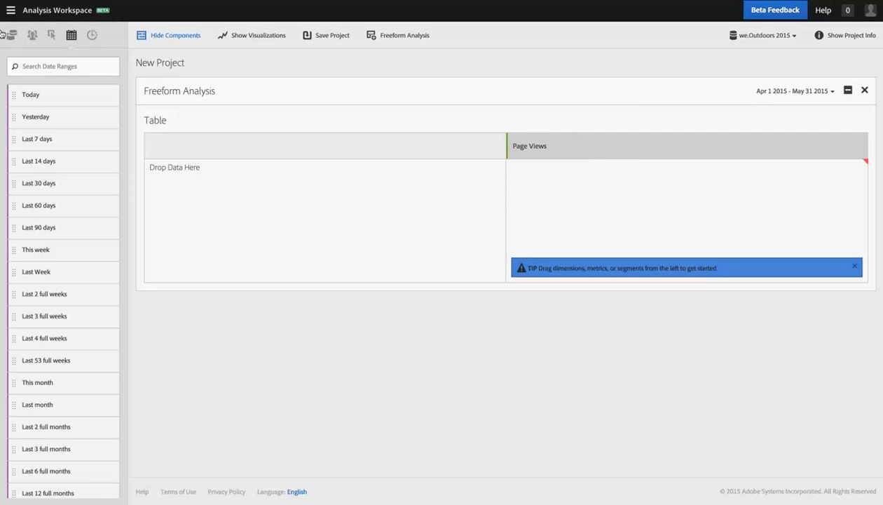
mouse_move(71, 35)
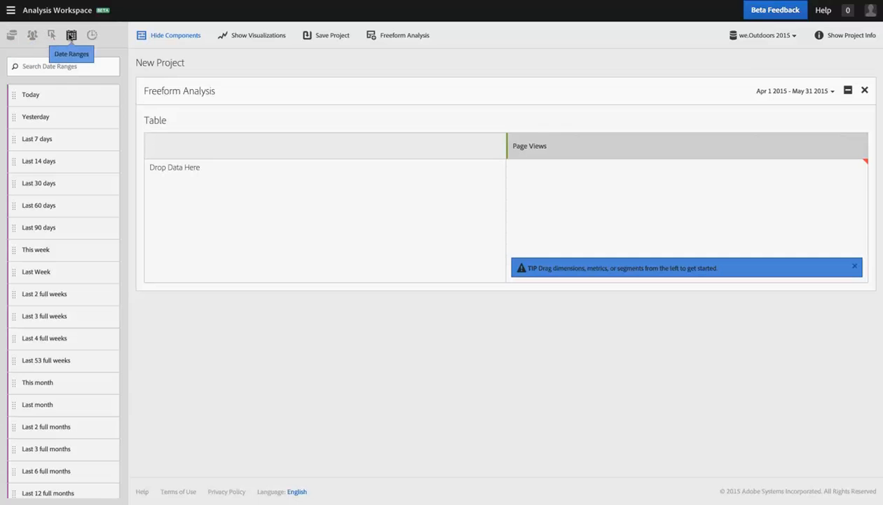
mouse_move(92, 36)
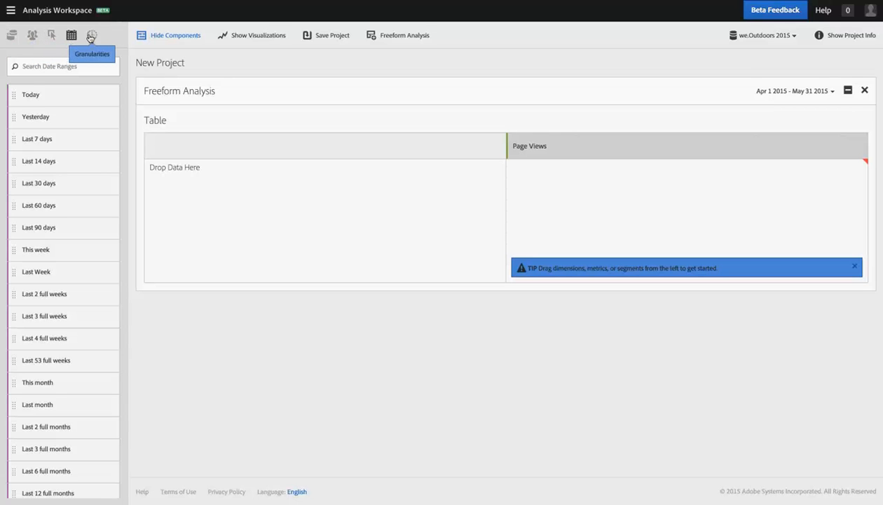
mouse_move(212, 75)
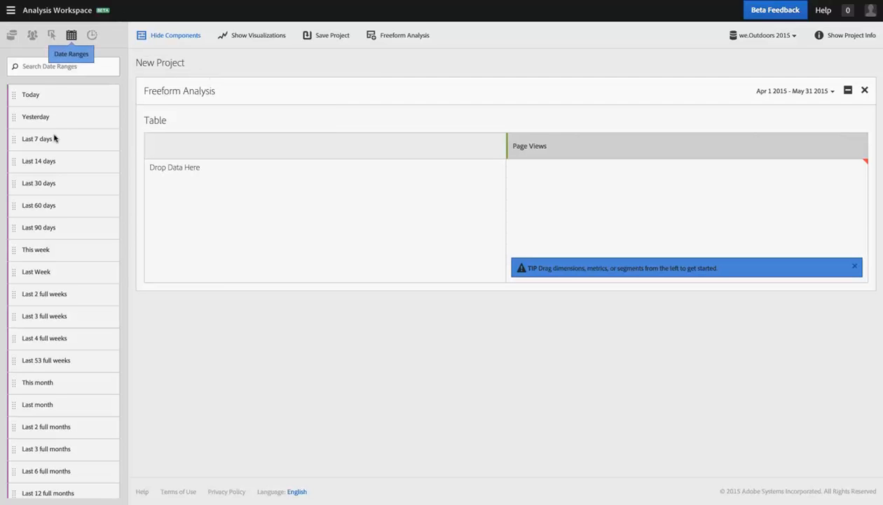
mouse_move(180, 190)
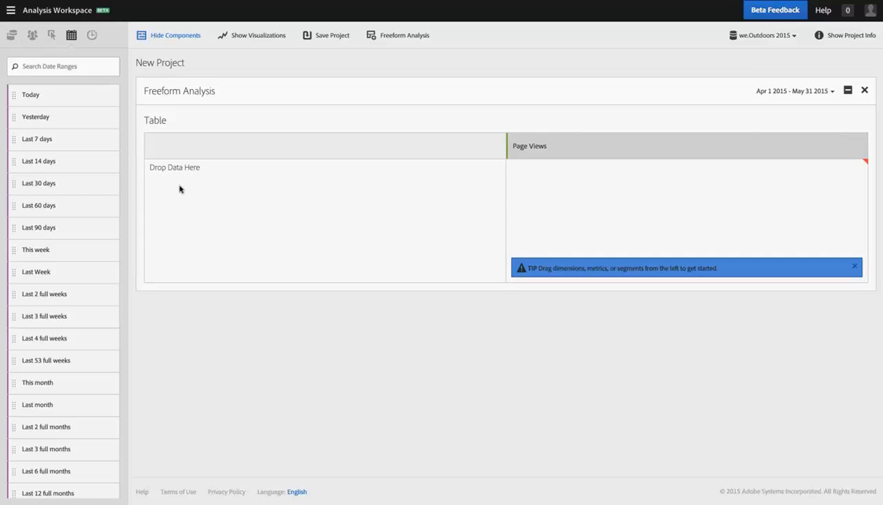
mouse_move(521, 169)
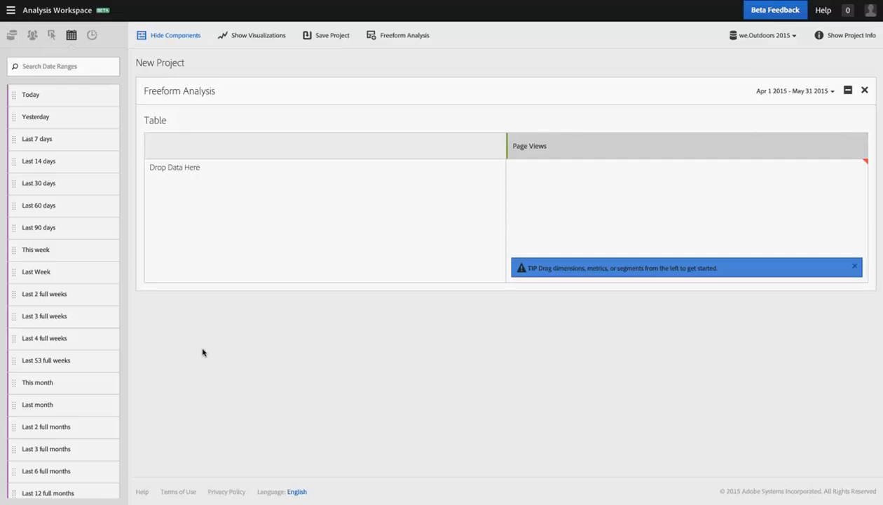
mouse_move(779, 114)
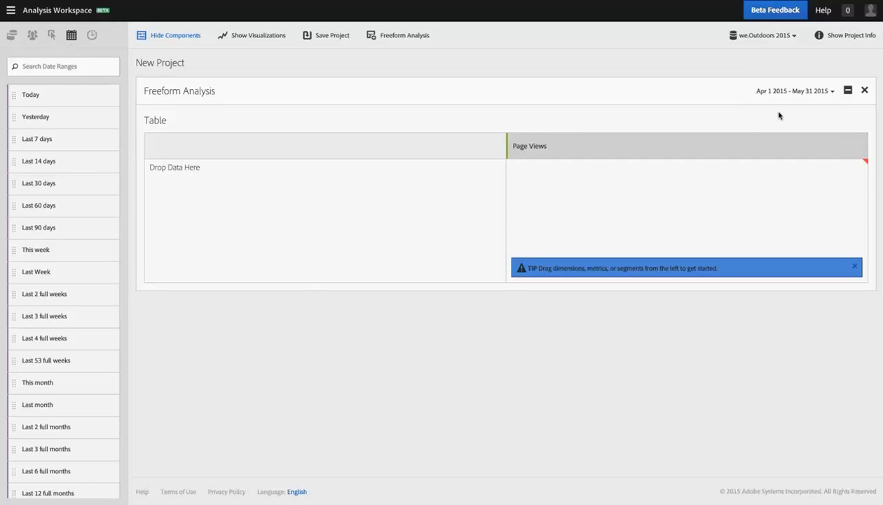
mouse_move(712, 115)
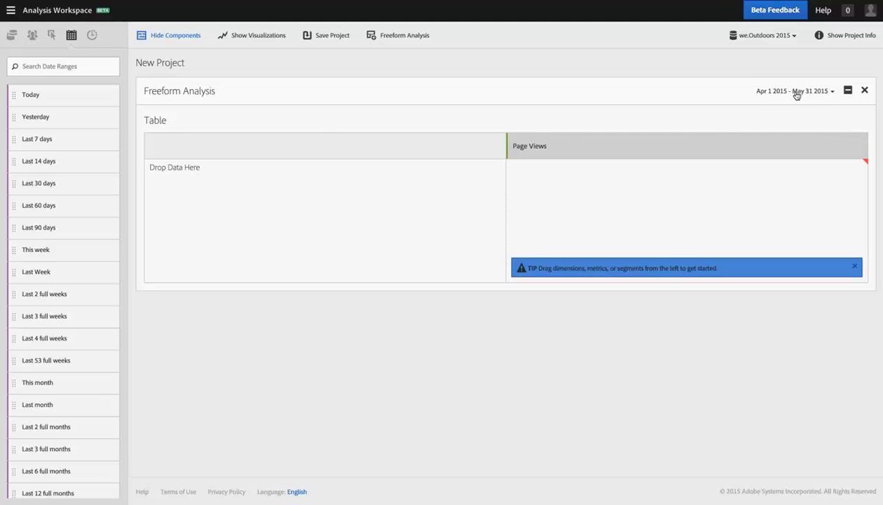
mouse_move(219, 341)
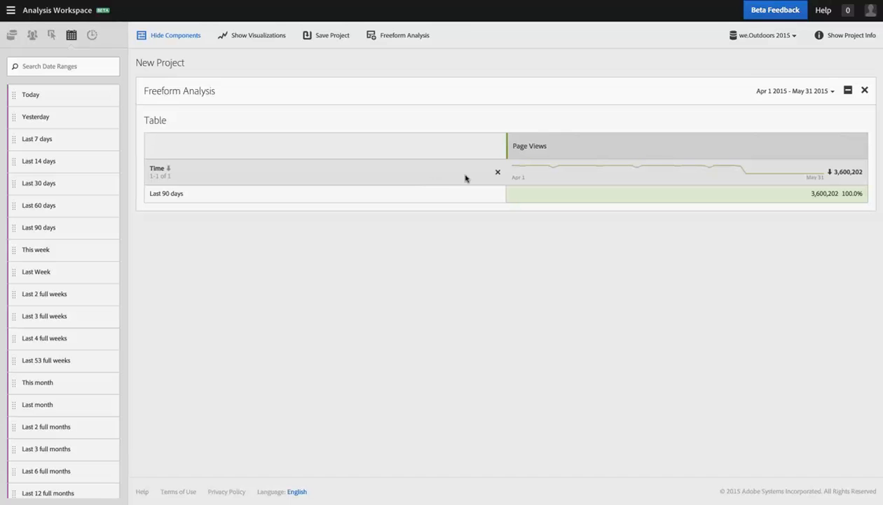
mouse_move(450, 309)
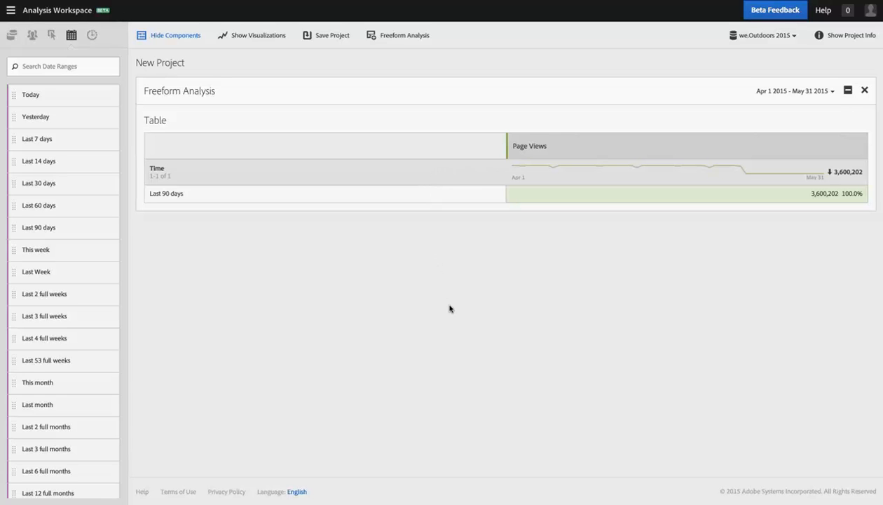
mouse_move(87, 150)
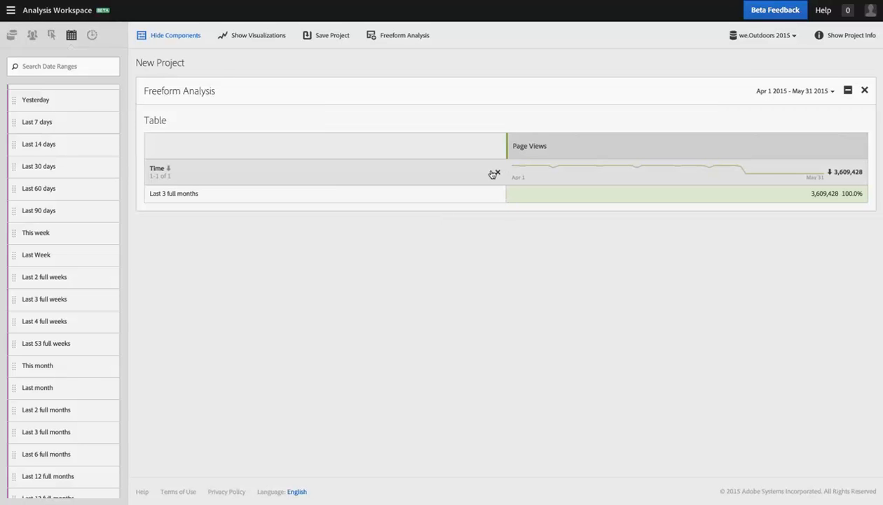
mouse_move(384, 176)
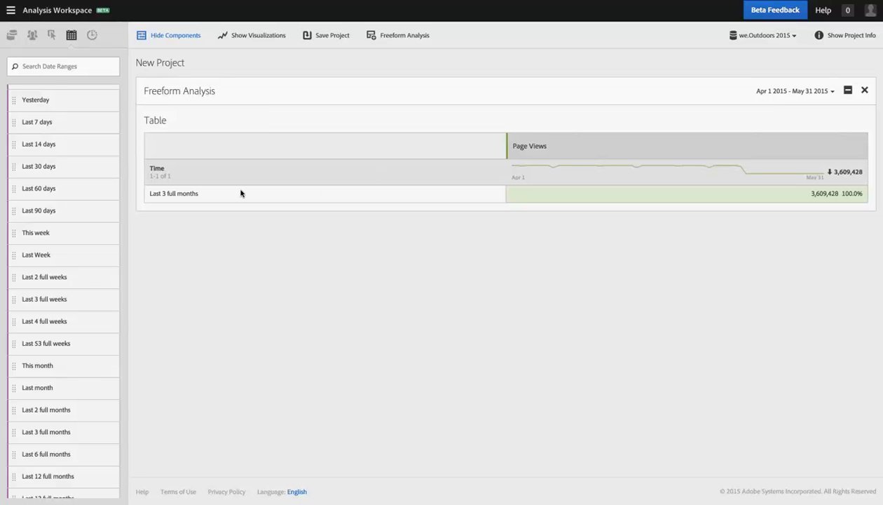
mouse_move(62, 53)
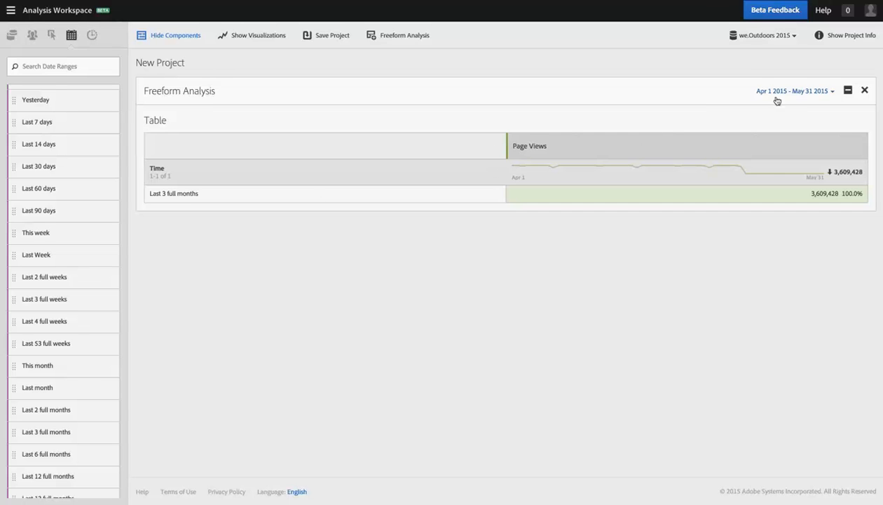
mouse_move(494, 148)
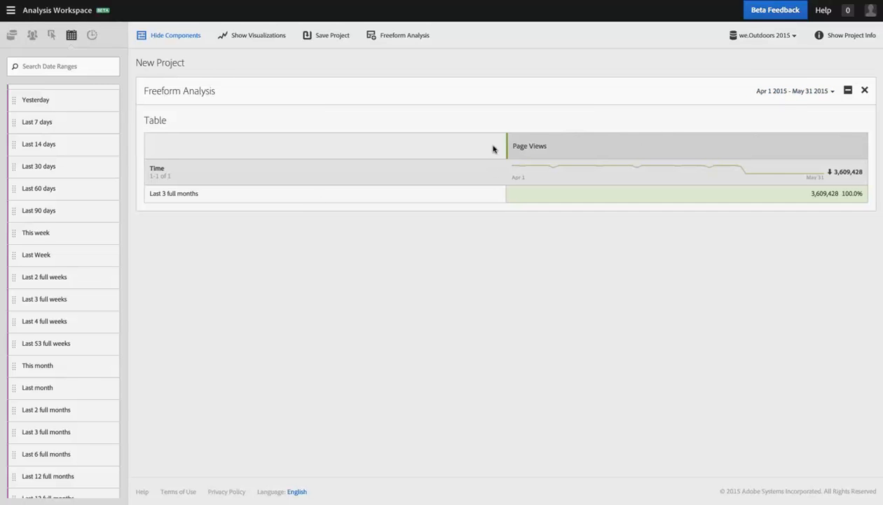
Step: Remove the Time breakdown so the table shows Page Views for Last 3 full months
click(157, 168)
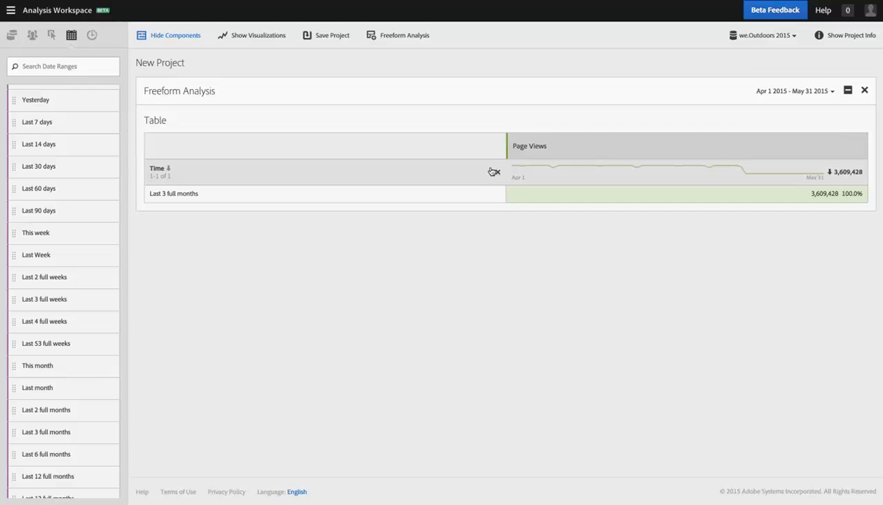
mouse_move(494, 171)
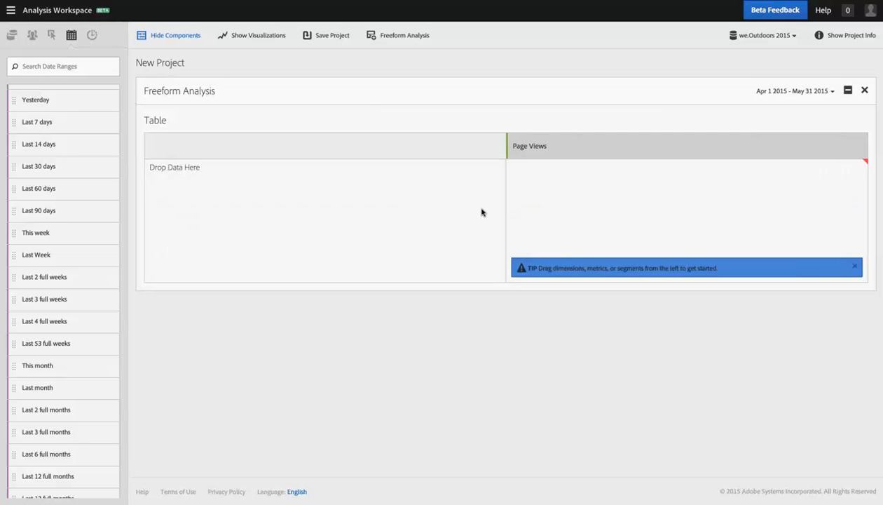
mouse_move(196, 120)
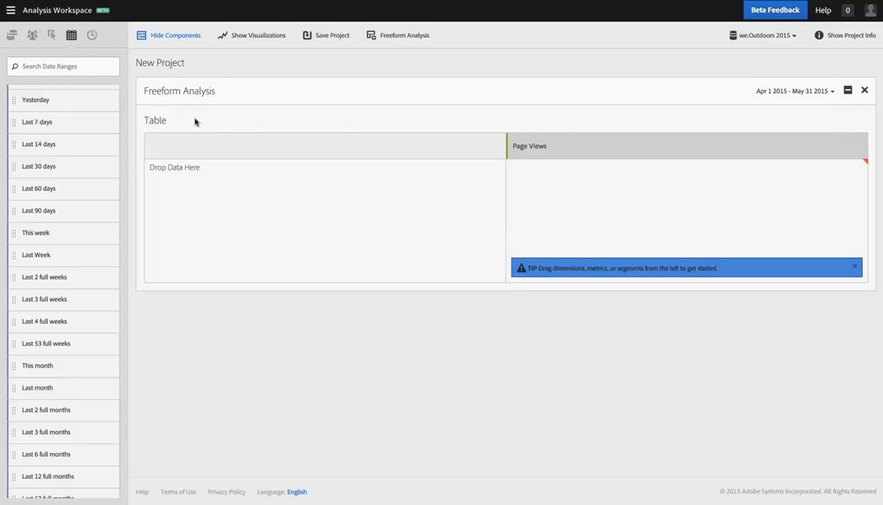
mouse_move(69, 291)
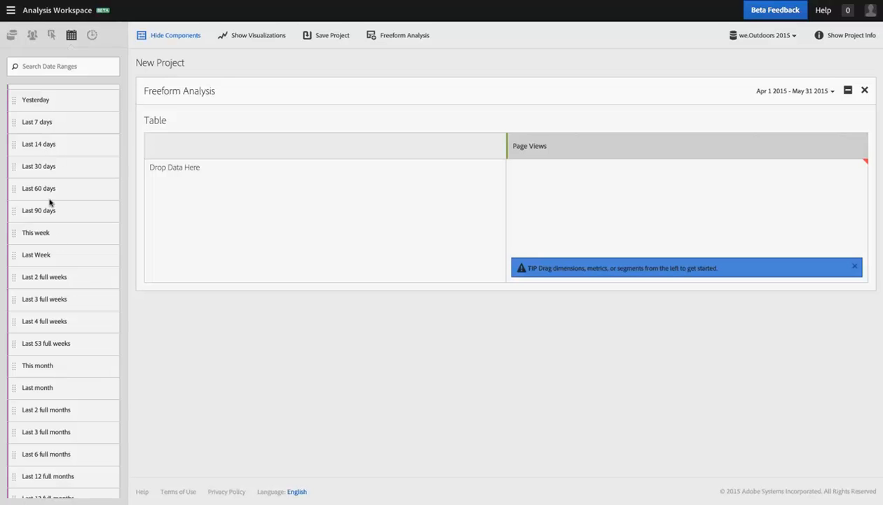
mouse_move(40, 153)
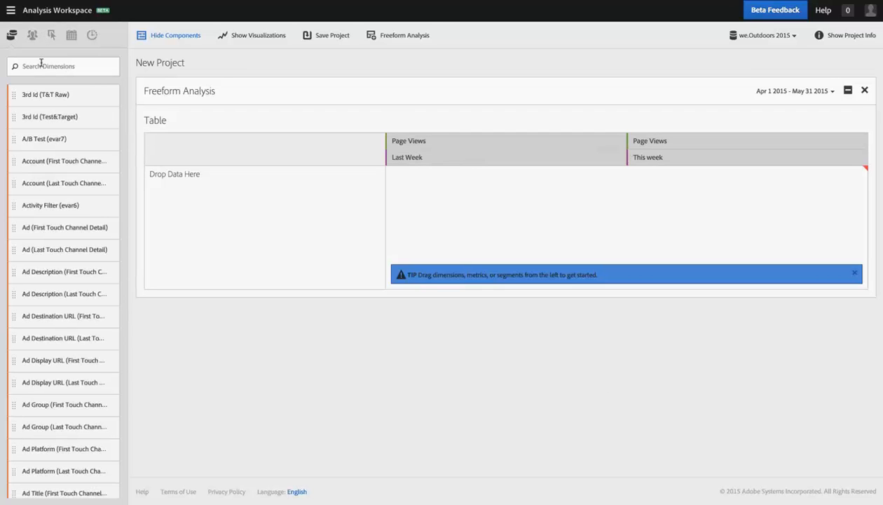
Step: Search the dimensions for 'Product' to find Product Name for the breakdown
text(Product)
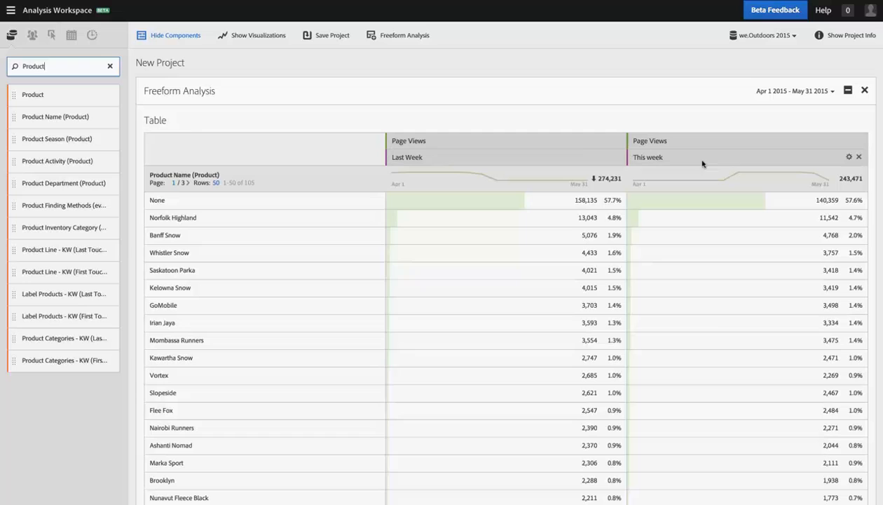
mouse_move(612, 157)
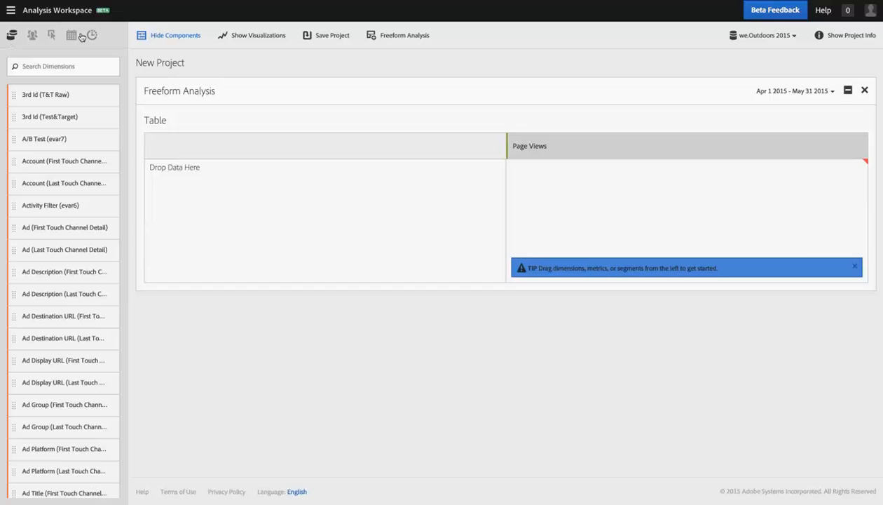
Step: List the time granularities and preset date ranges, then remove the Last Week row
click(92, 35)
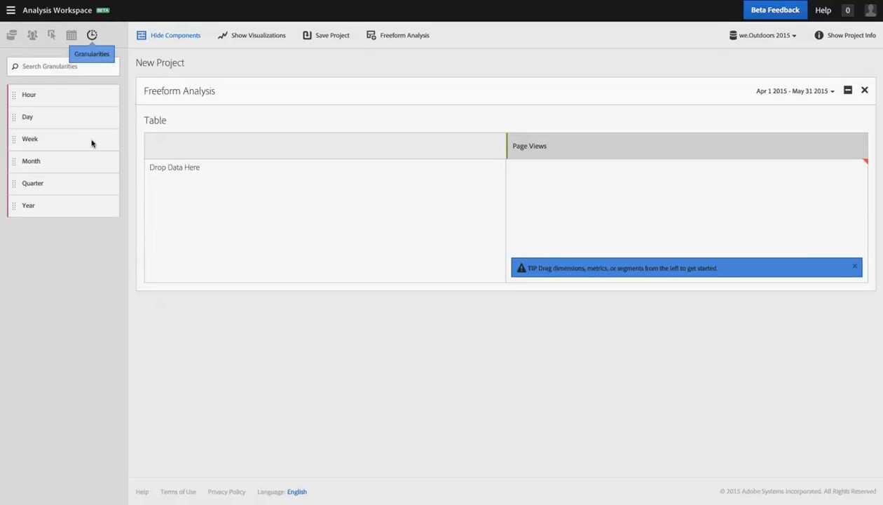
mouse_move(785, 100)
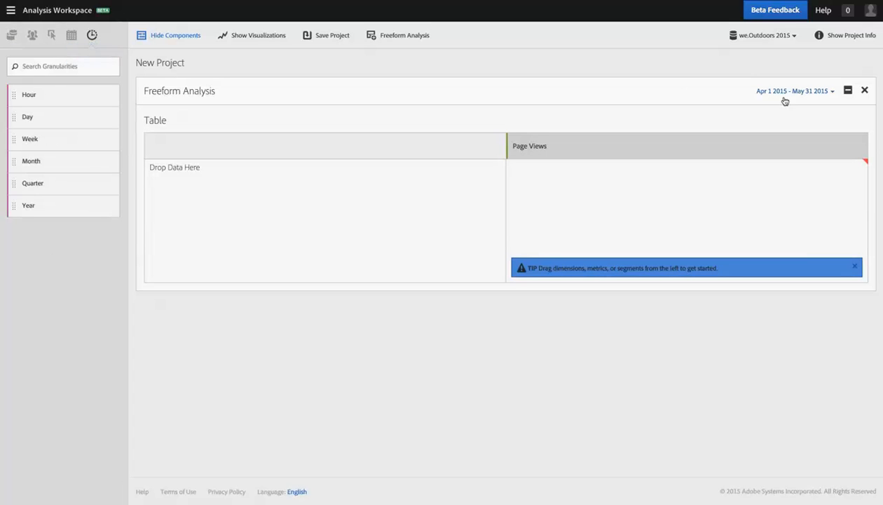
mouse_move(81, 250)
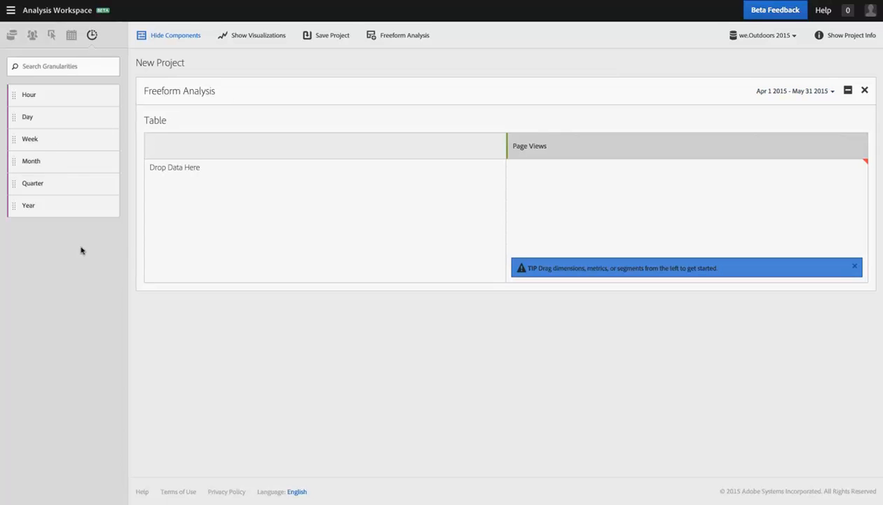
mouse_move(45, 97)
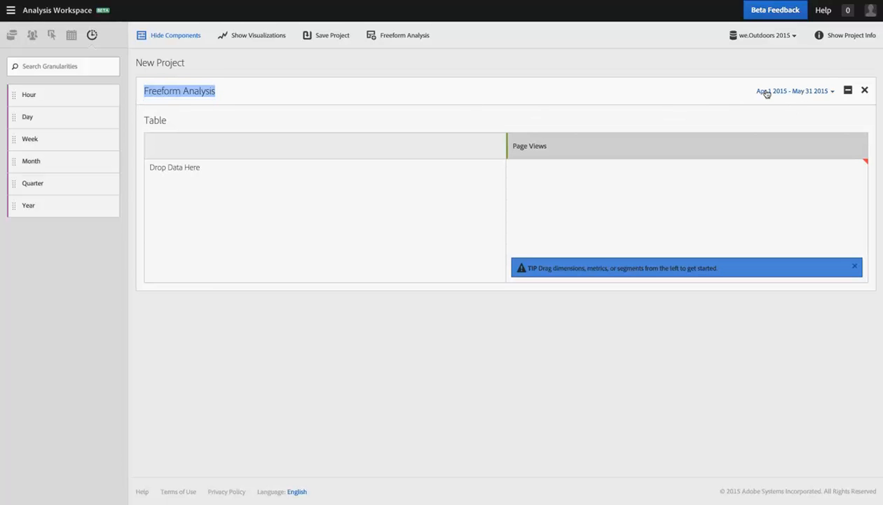
mouse_move(291, 117)
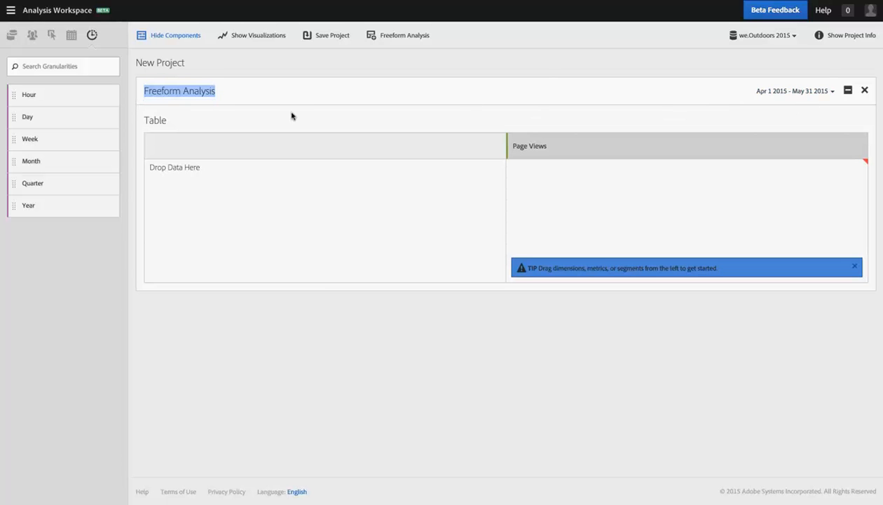
mouse_move(25, 118)
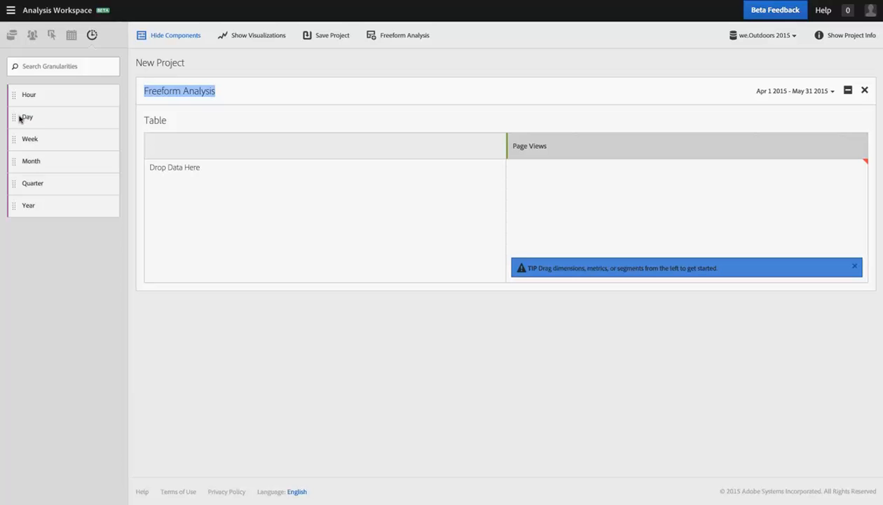
click(72, 35)
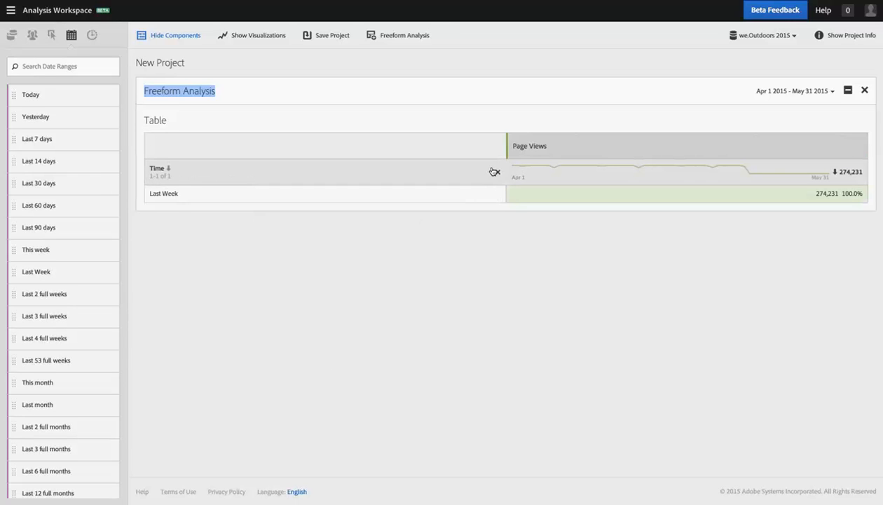
click(91, 35)
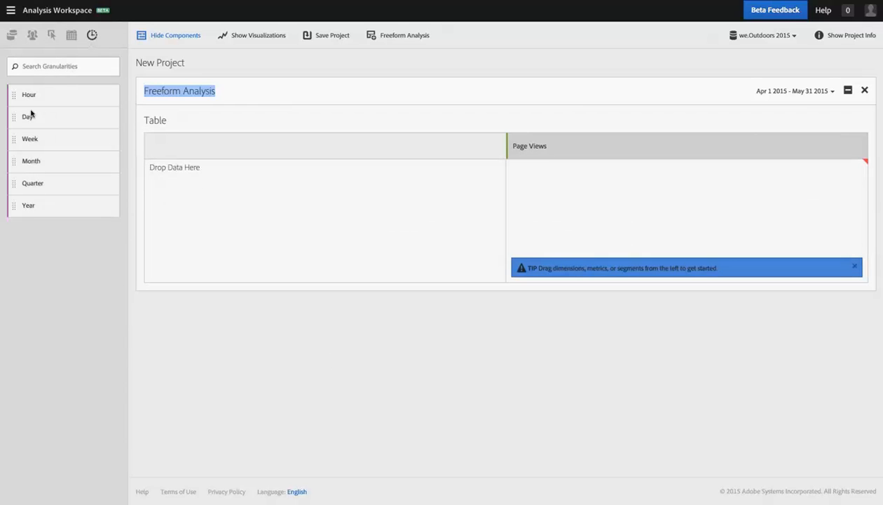
mouse_move(26, 115)
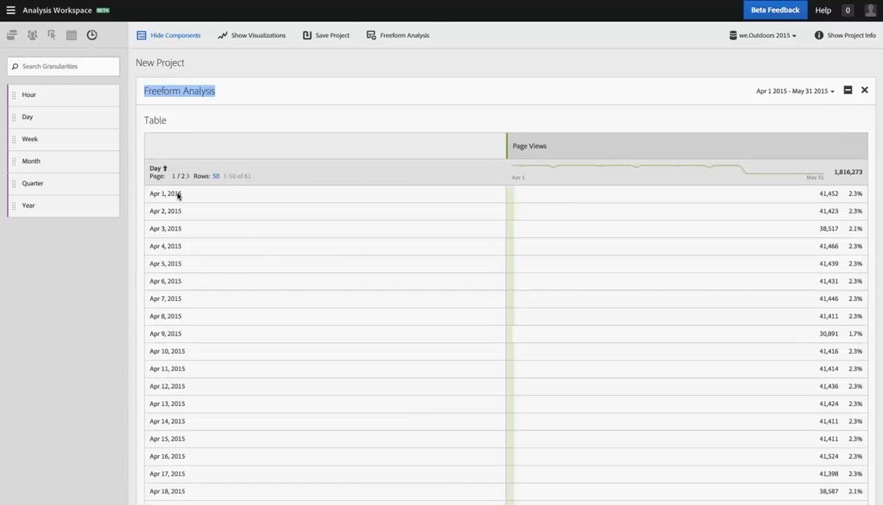
mouse_move(199, 242)
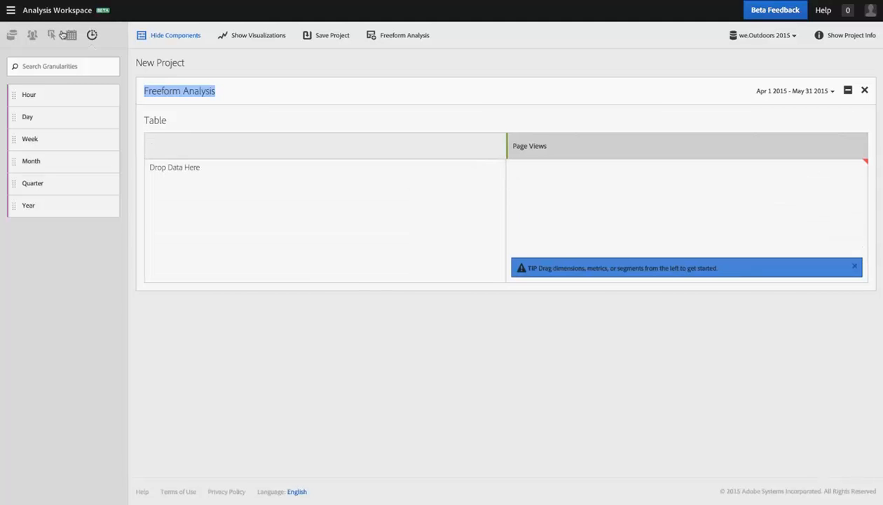
Step: Switch between preset date ranges and granularities to place Last 7 days broken down by Day
click(68, 35)
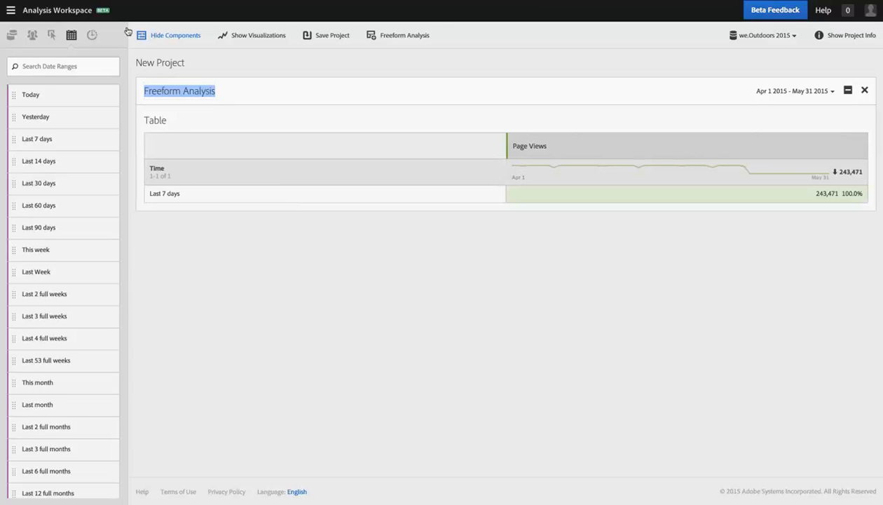
click(93, 34)
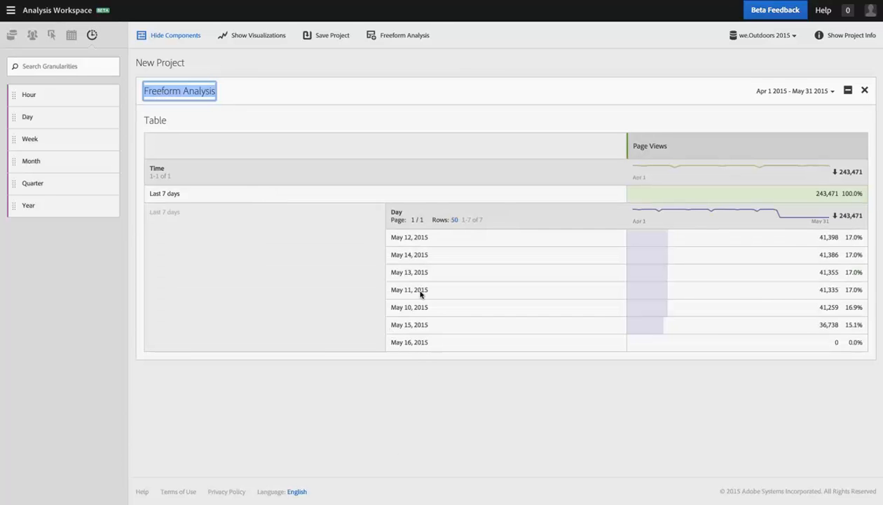
mouse_move(423, 245)
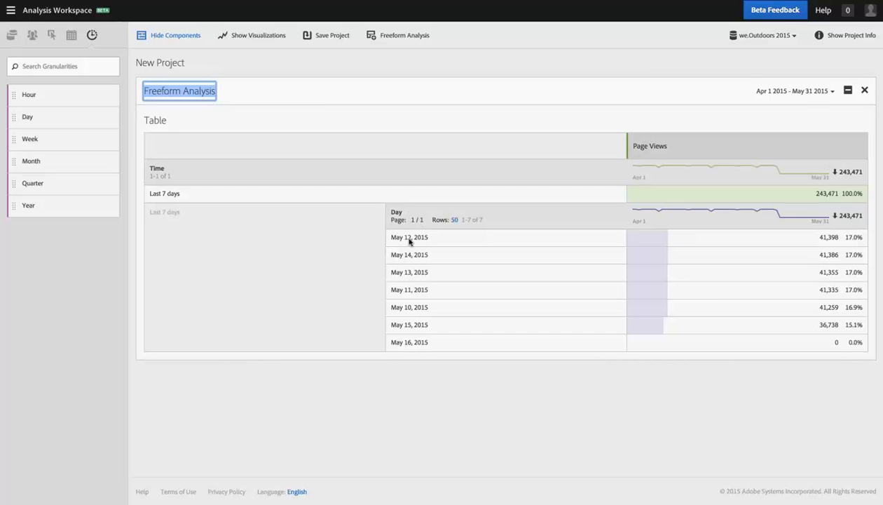
mouse_move(378, 206)
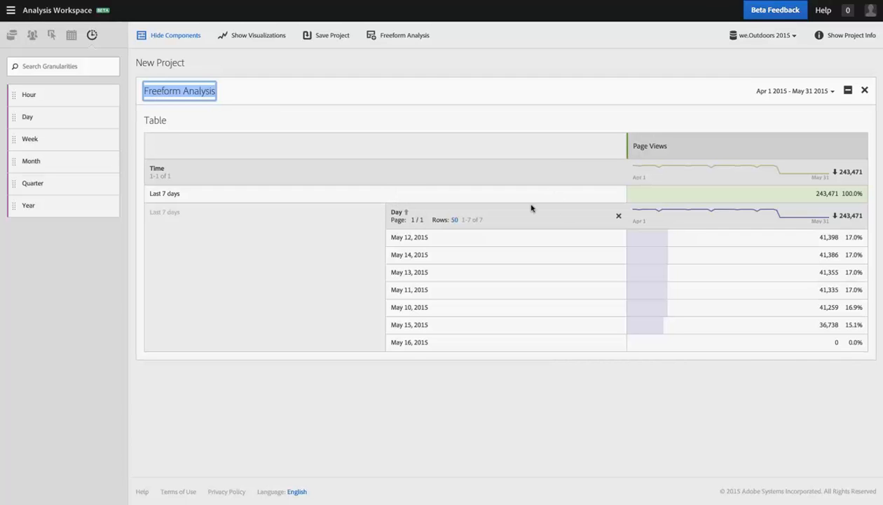
mouse_move(412, 213)
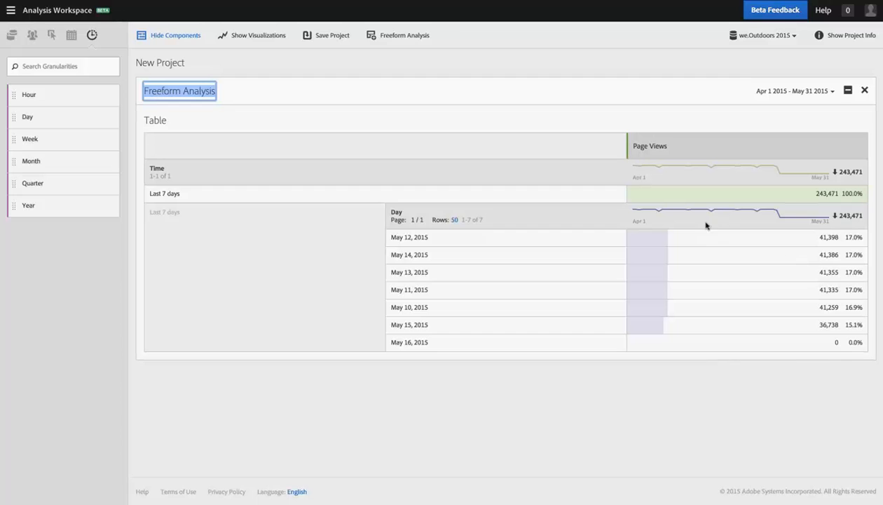
mouse_move(493, 237)
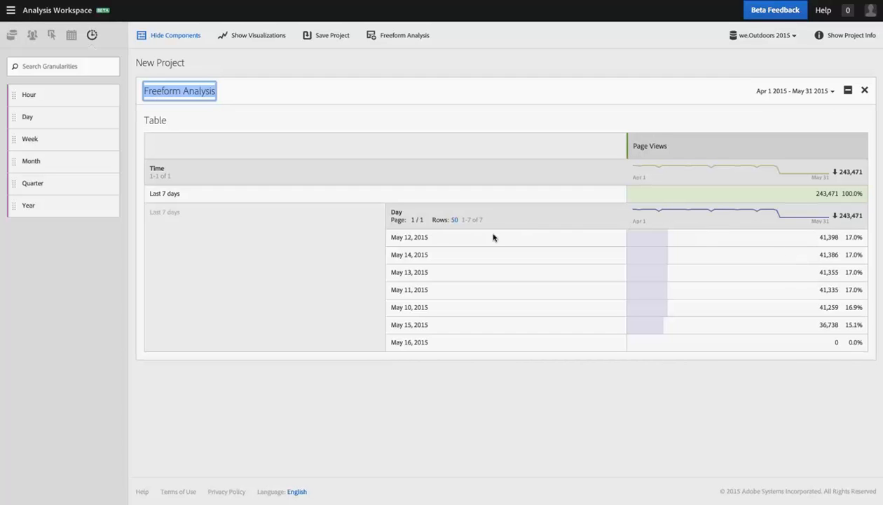
mouse_move(423, 244)
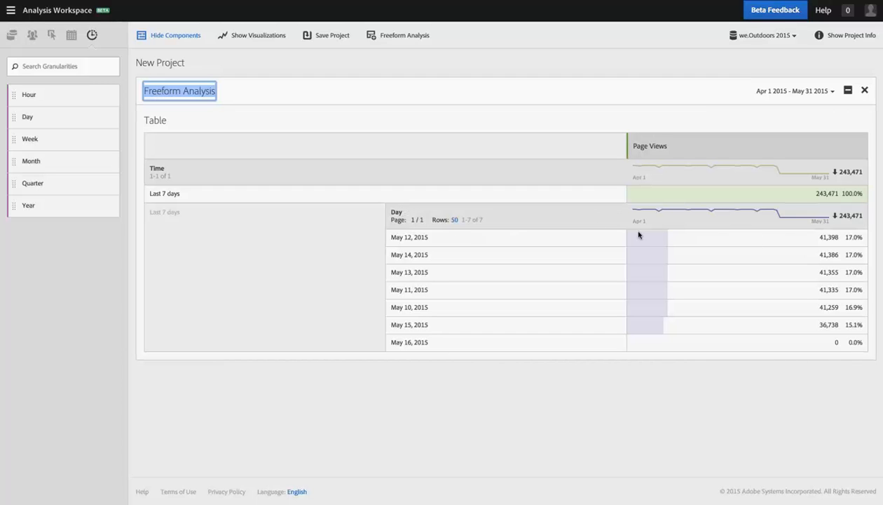
mouse_move(687, 230)
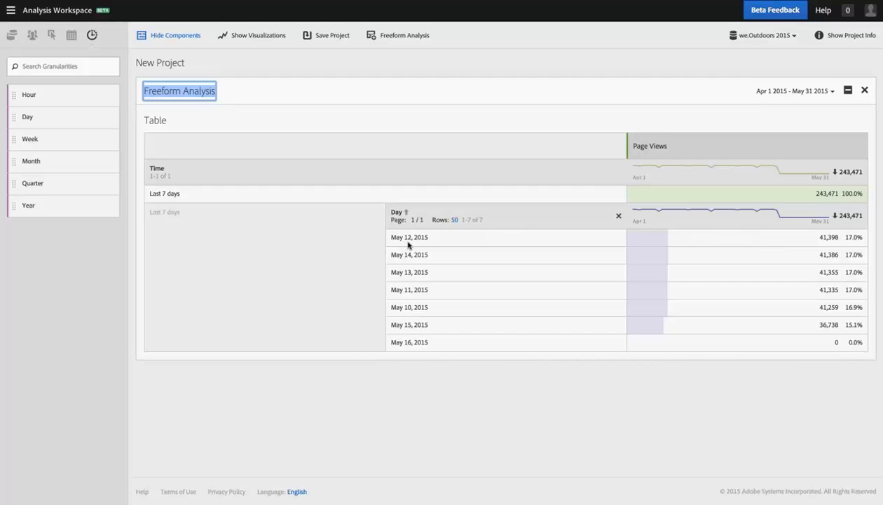
mouse_move(810, 307)
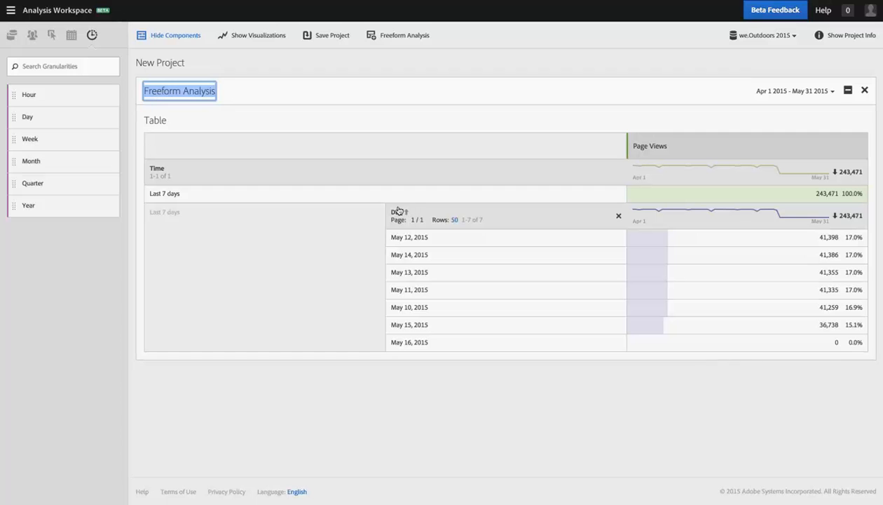
click(398, 212)
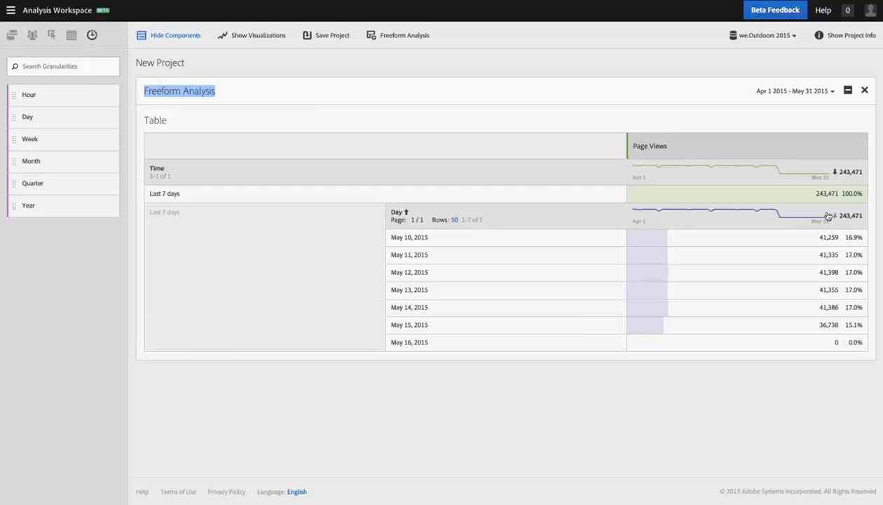
click(397, 212)
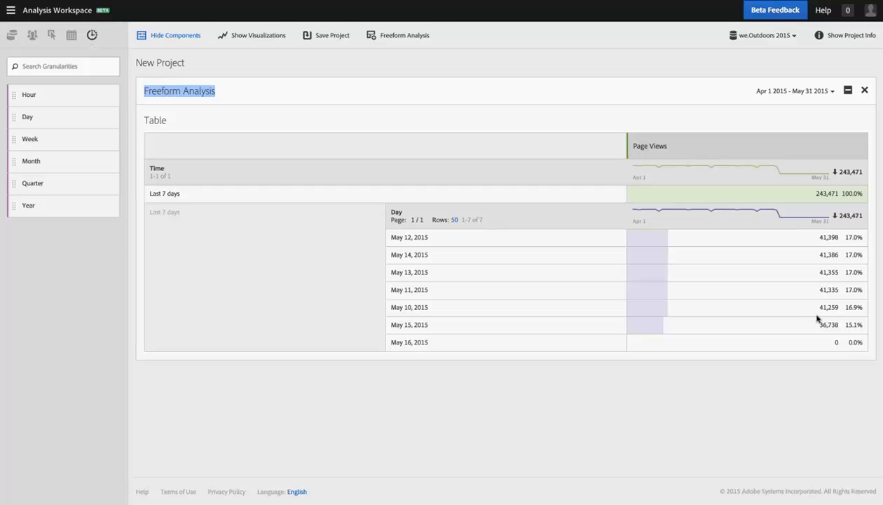
mouse_move(313, 115)
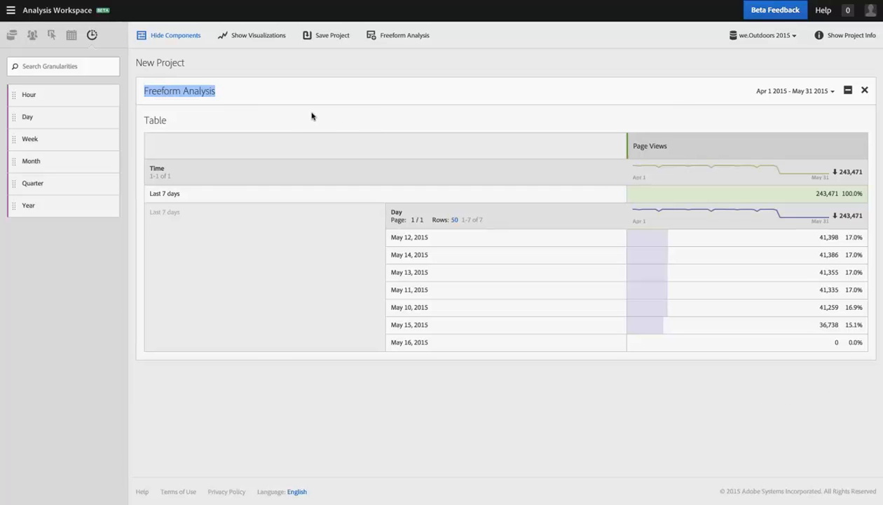
mouse_move(286, 126)
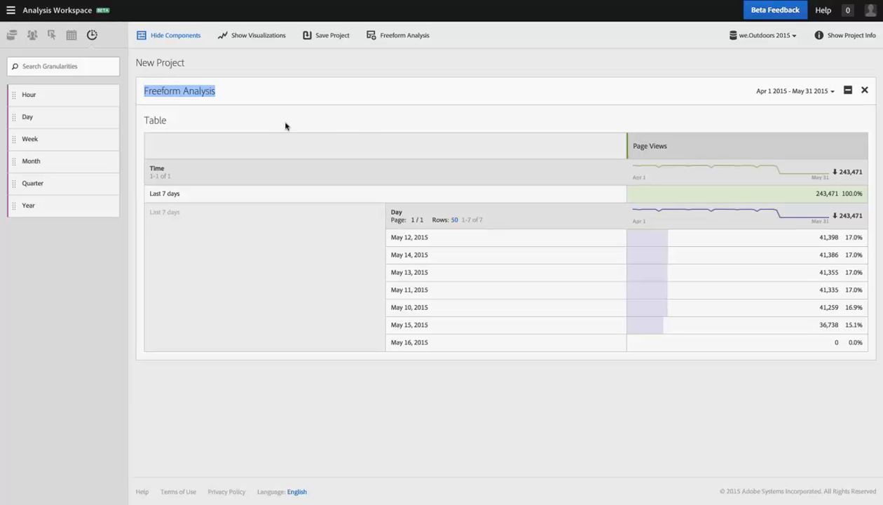
mouse_move(280, 74)
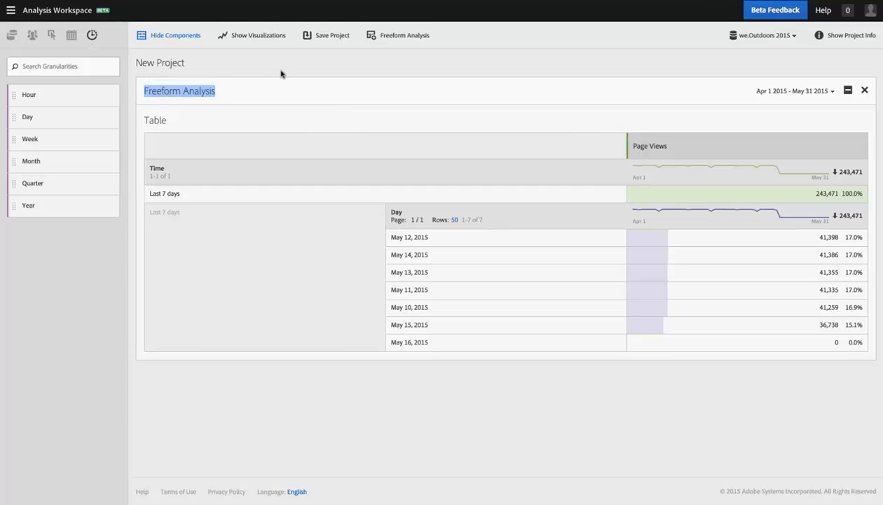
mouse_move(283, 71)
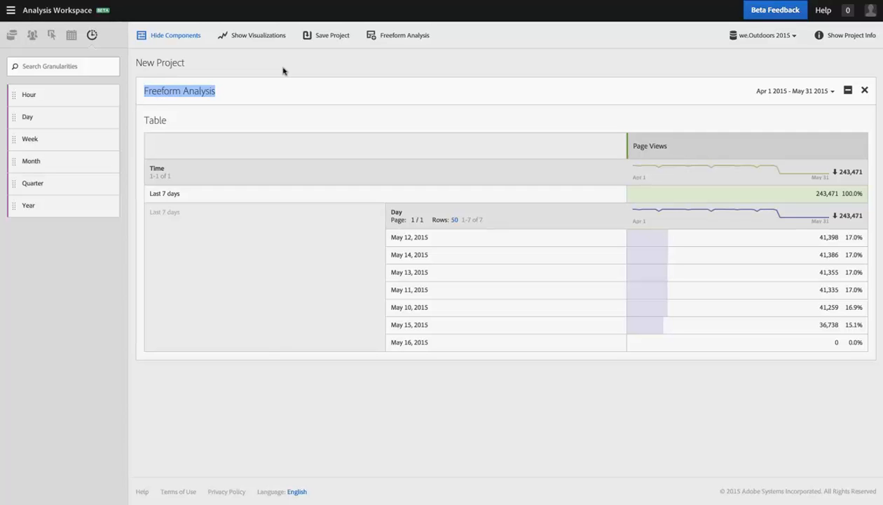
mouse_move(307, 96)
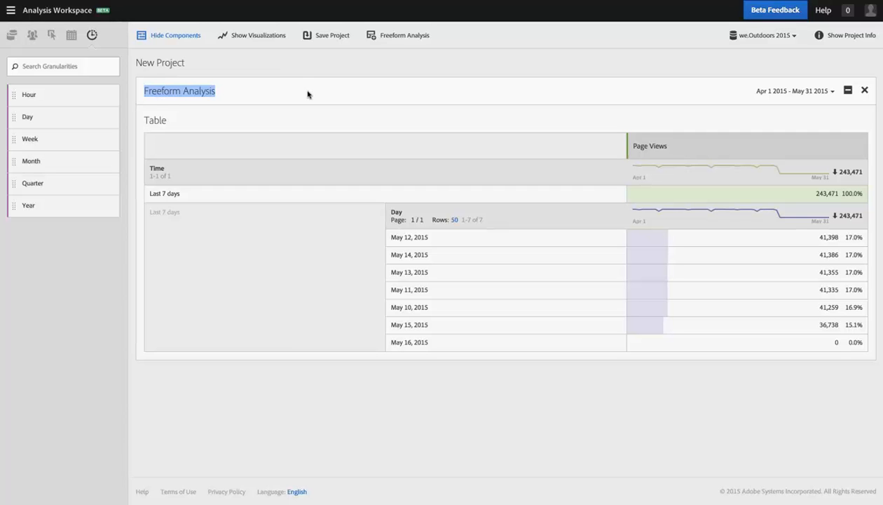